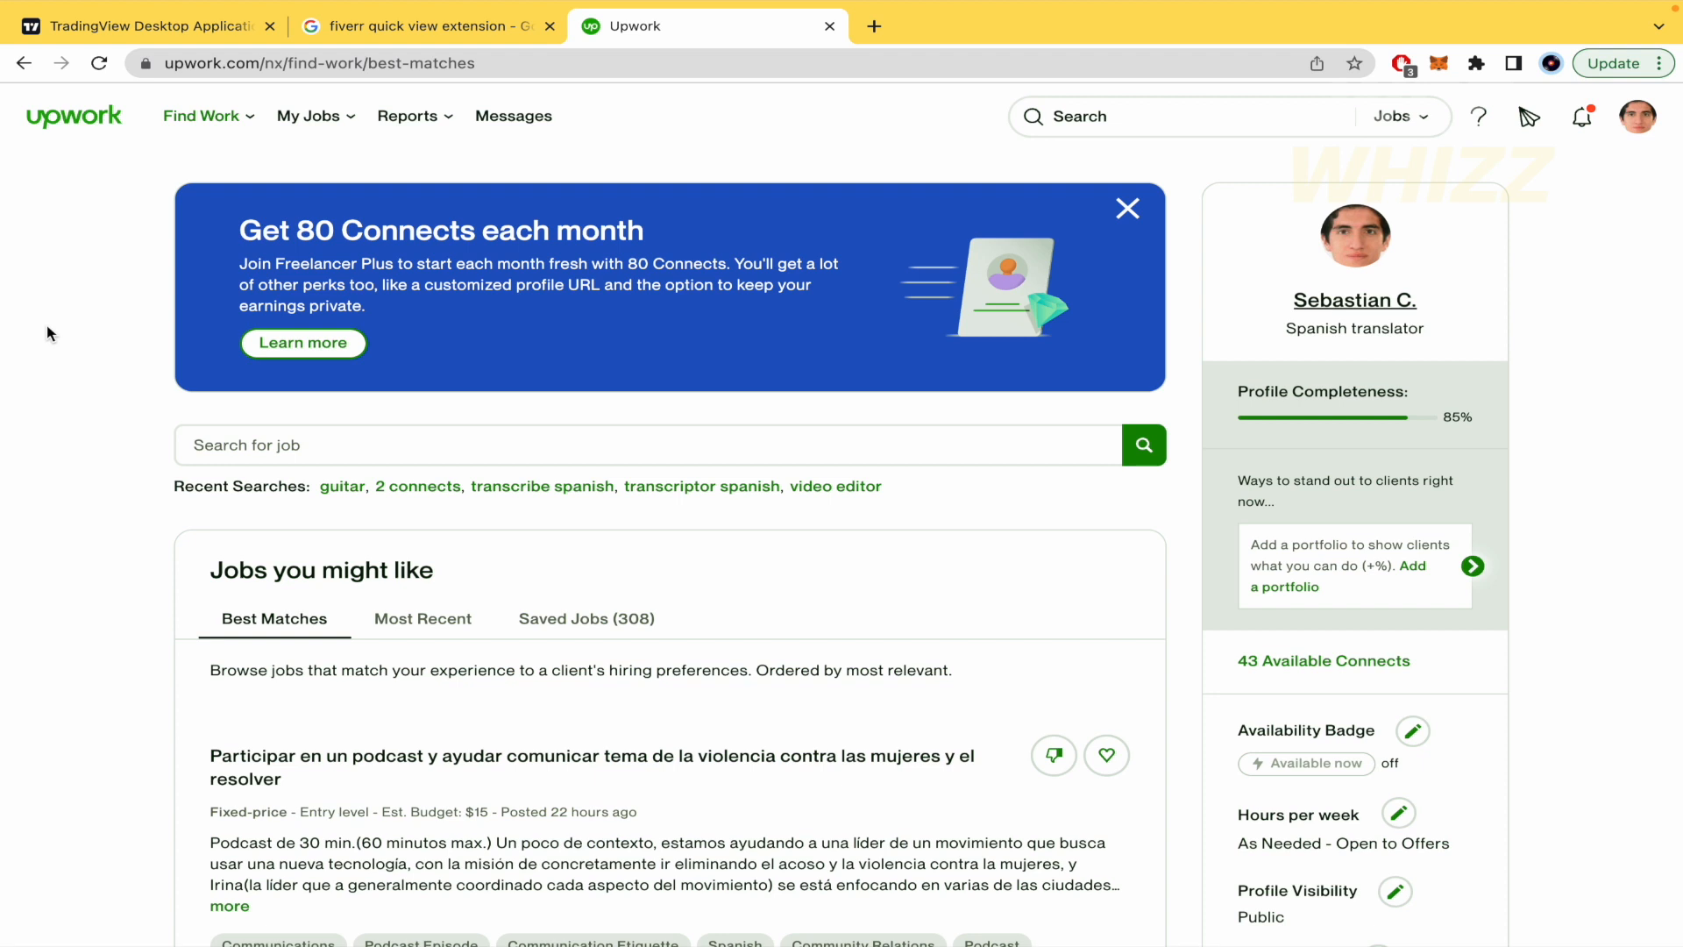
mouse_move(8, 480)
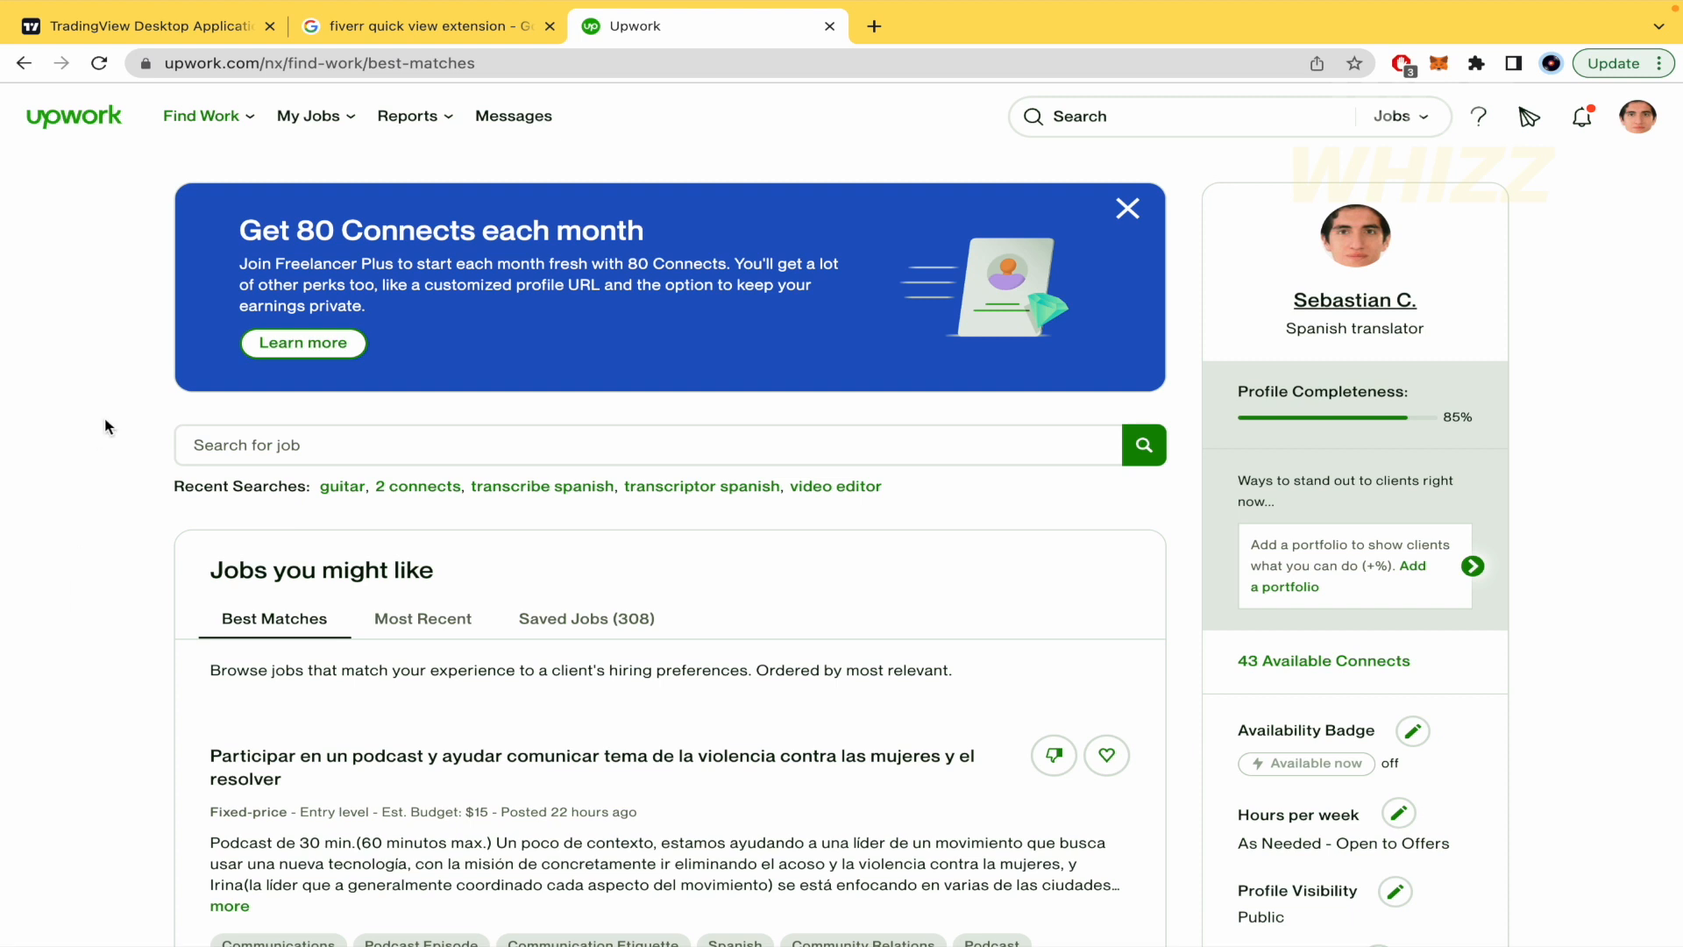
Go to the freelancer profile page showing the Spanish translator title and $20.00/hr rate
click(202, 116)
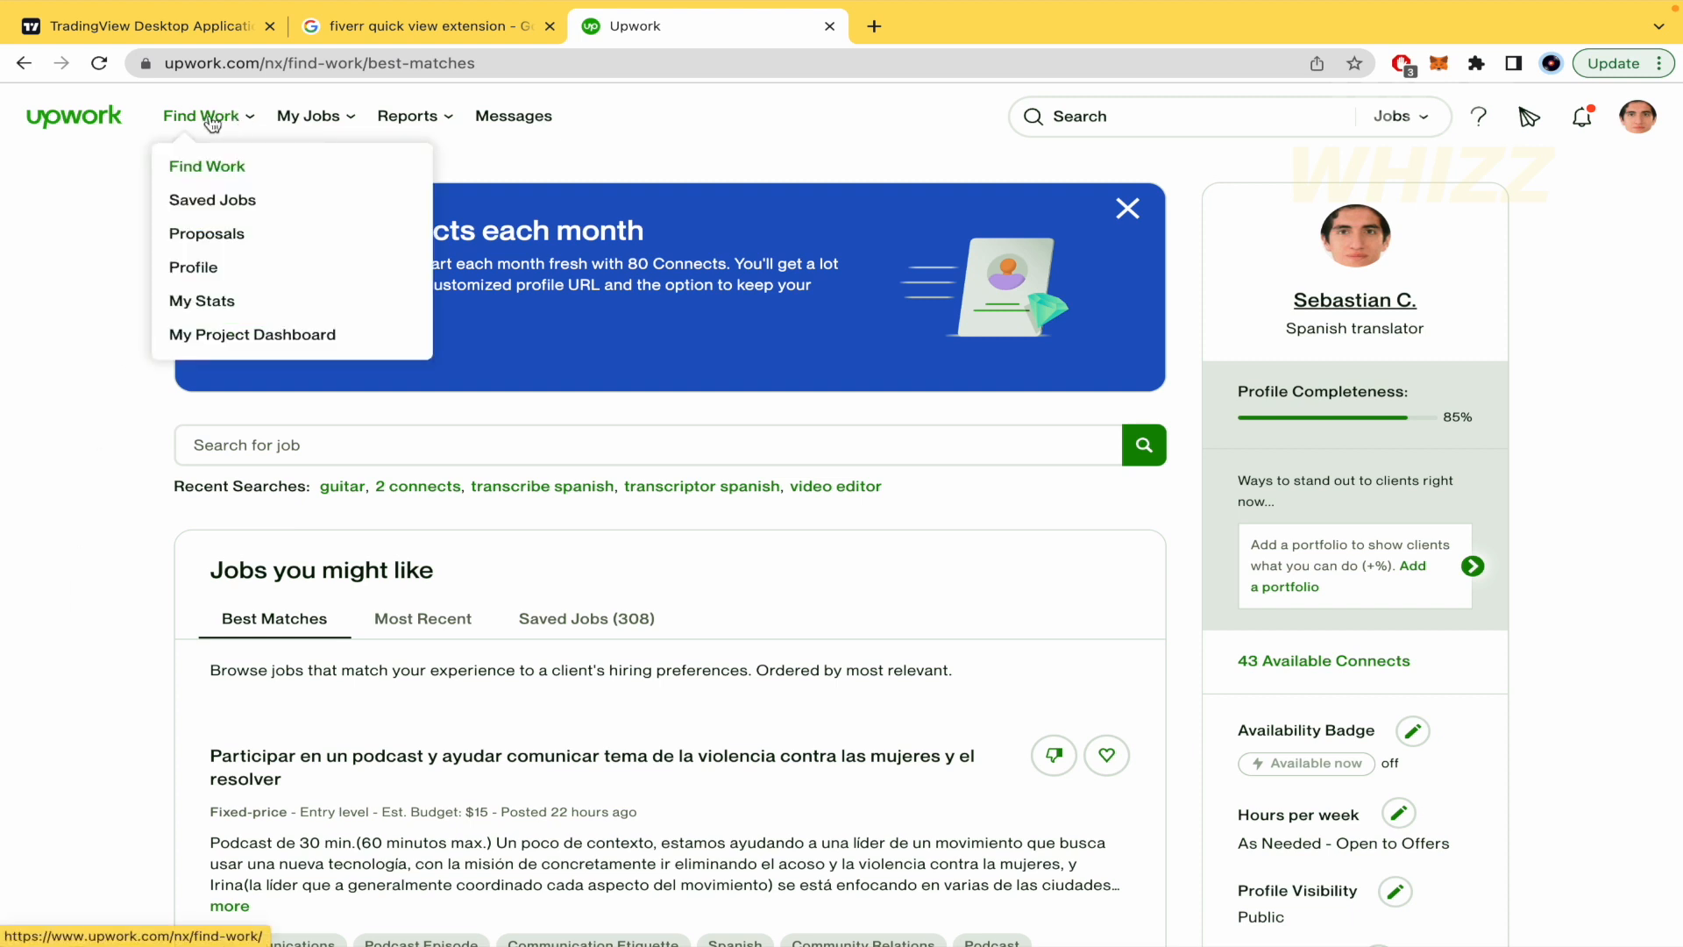
mouse_move(192, 267)
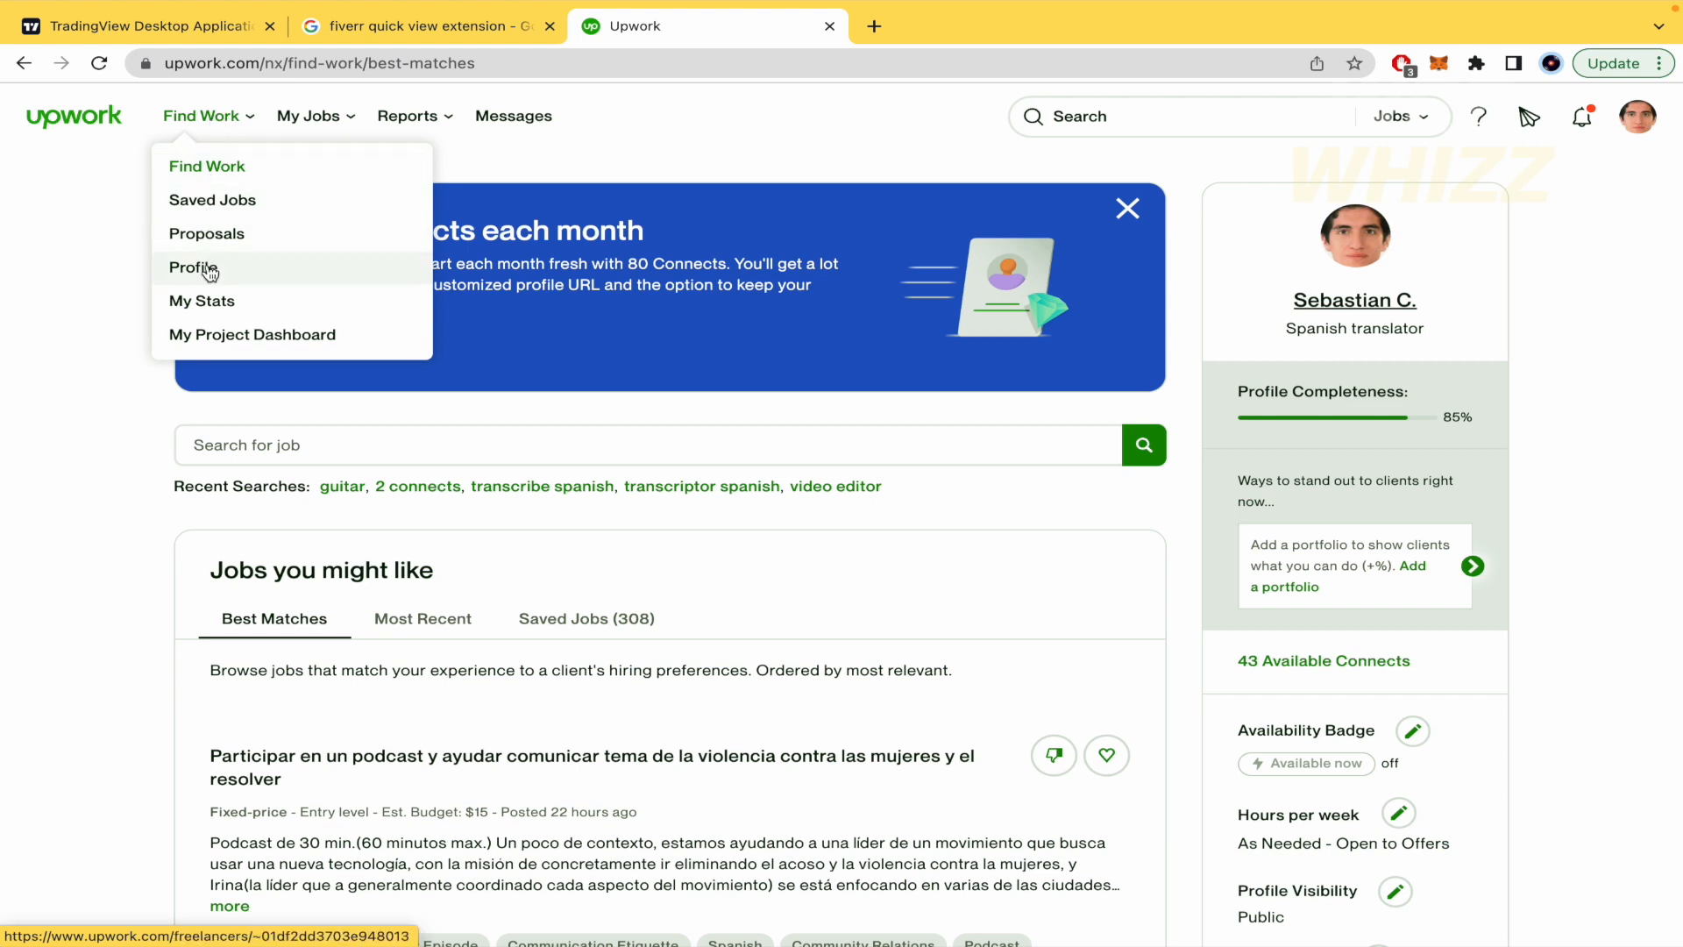
click(191, 266)
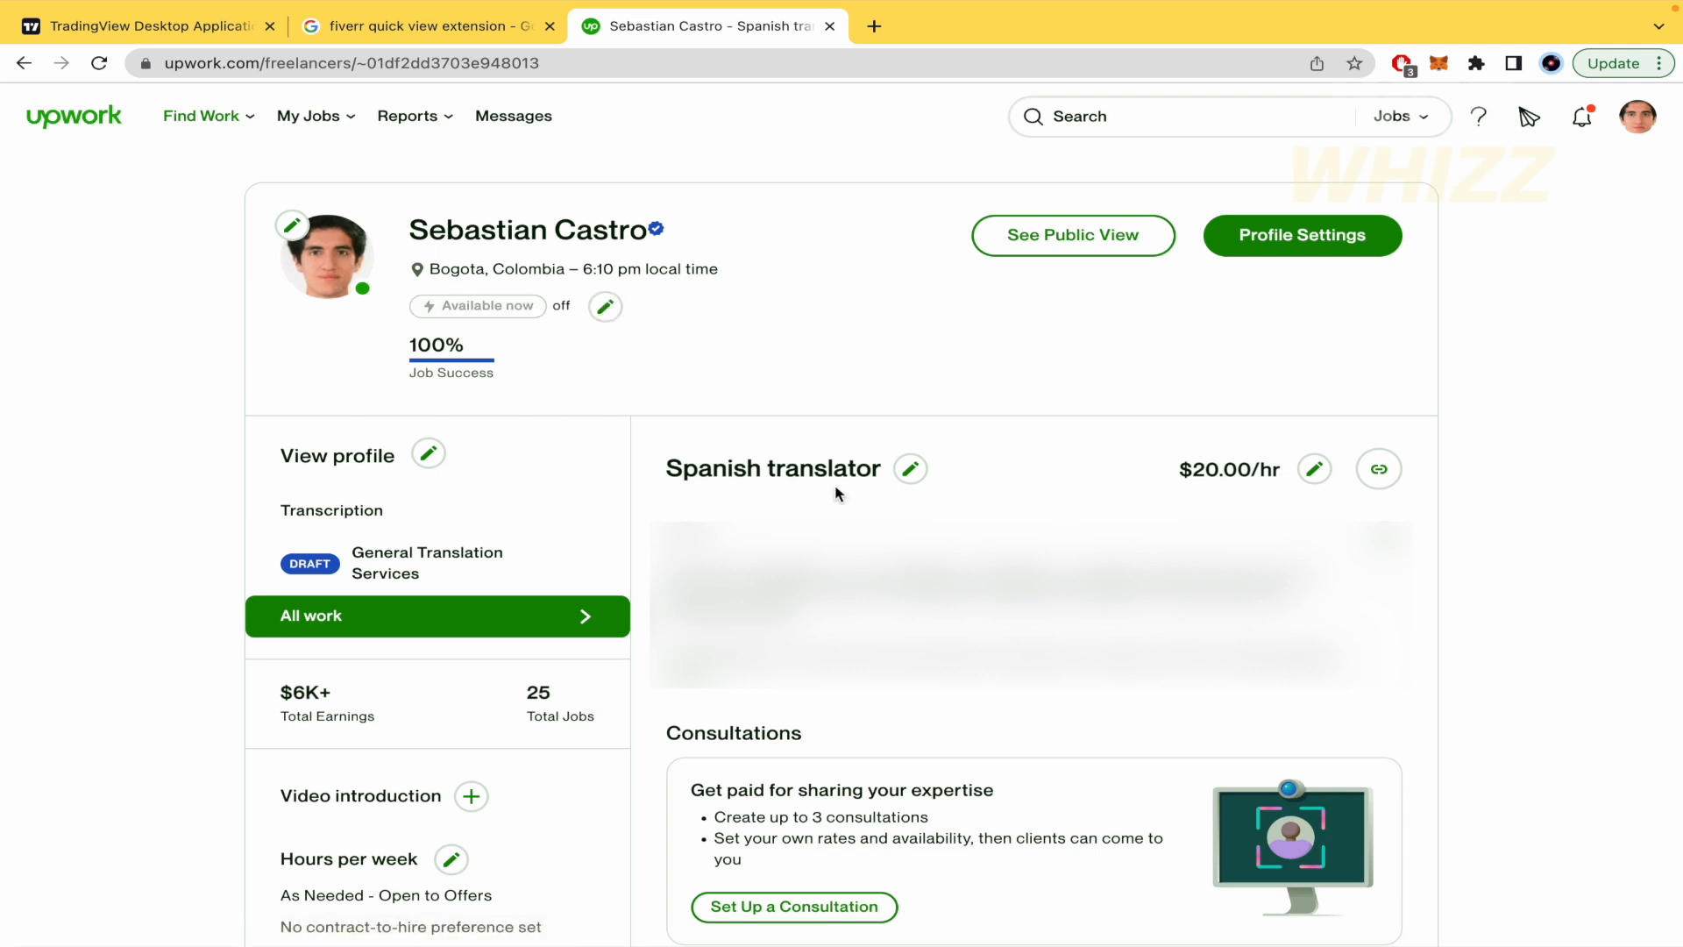
mouse_move(1228, 480)
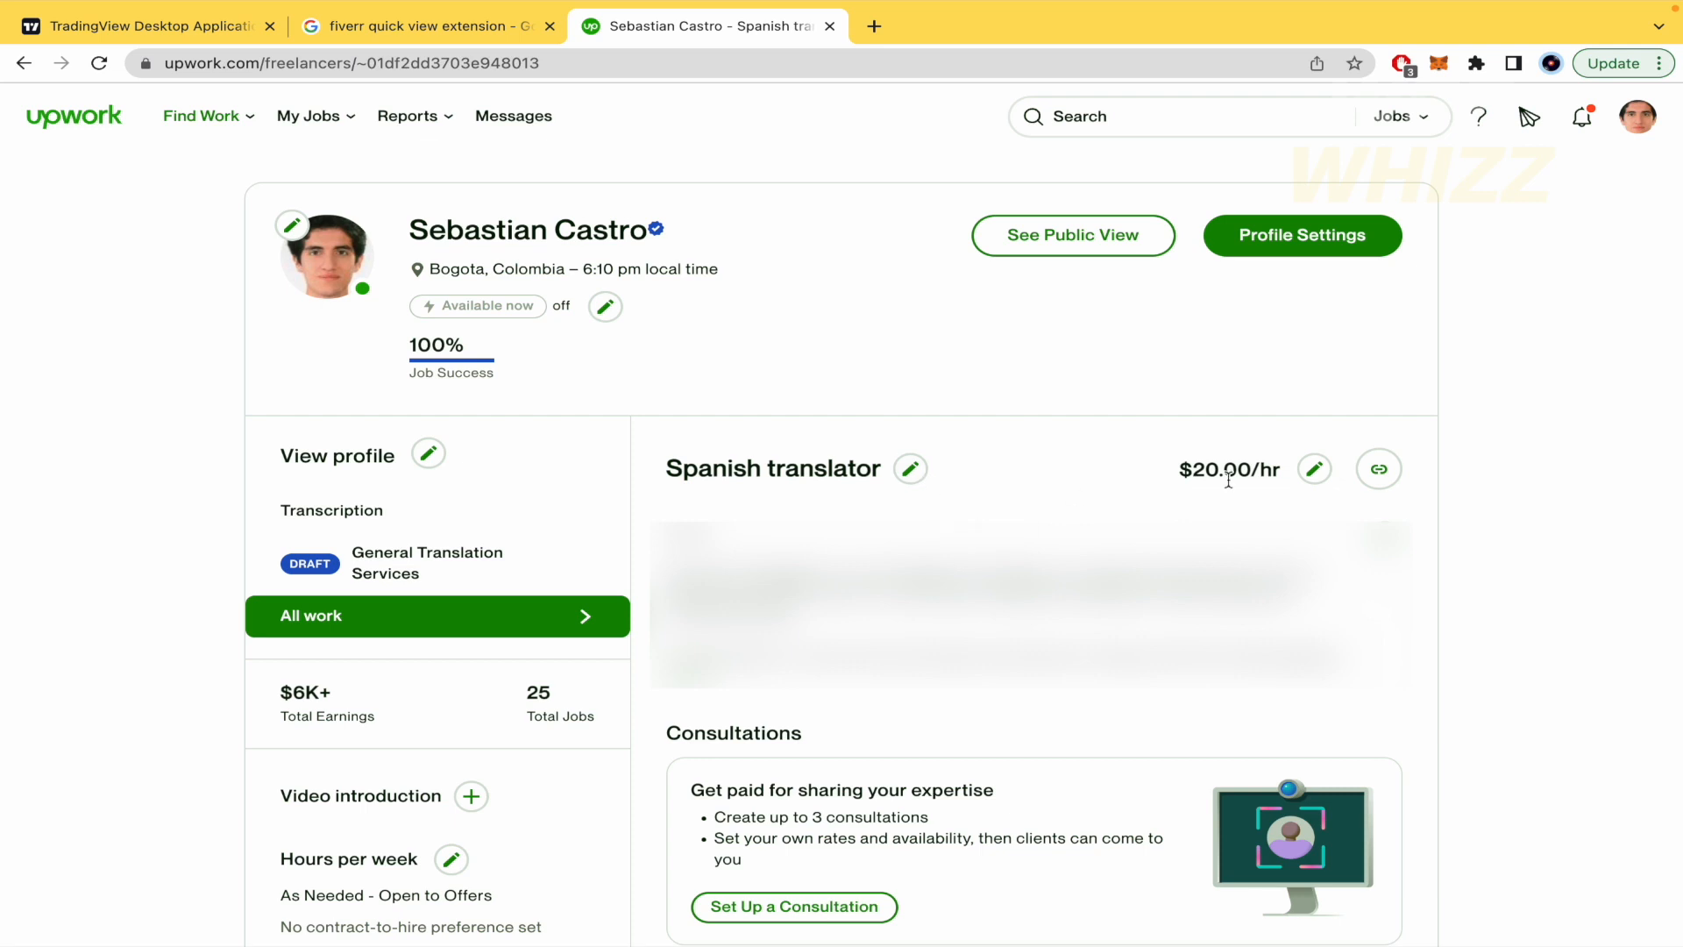
double_click(1224, 470)
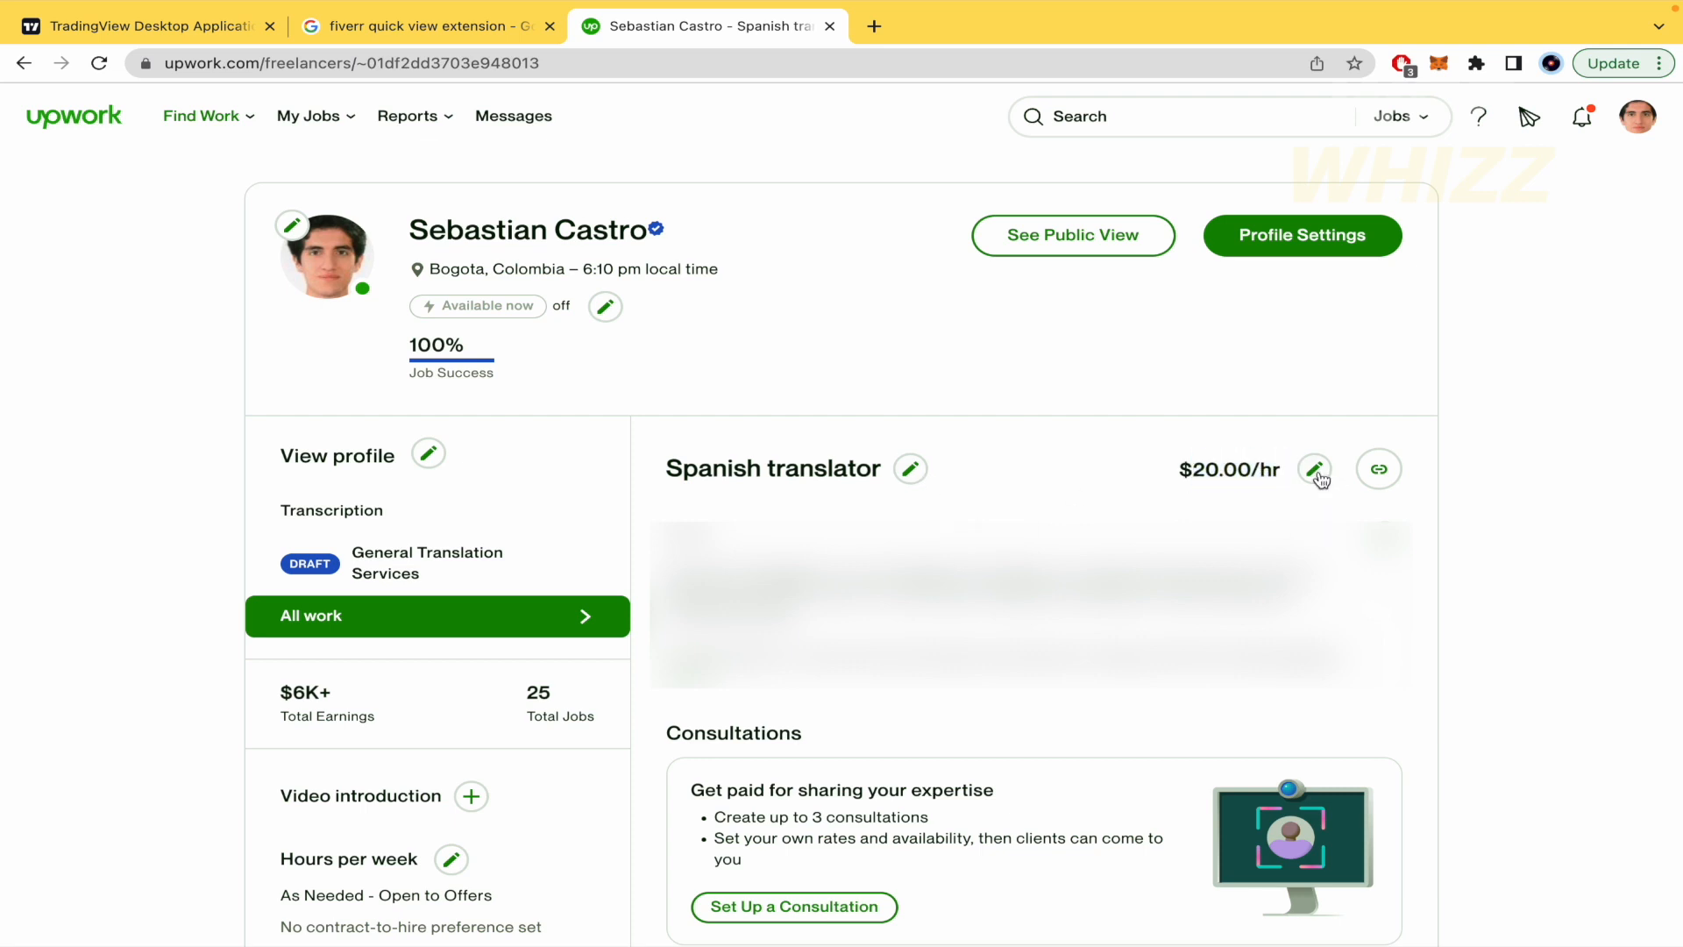
Start editing the $20.00/hr rate via the pencil icon, bringing up the Change hourly rate dialog
click(1317, 470)
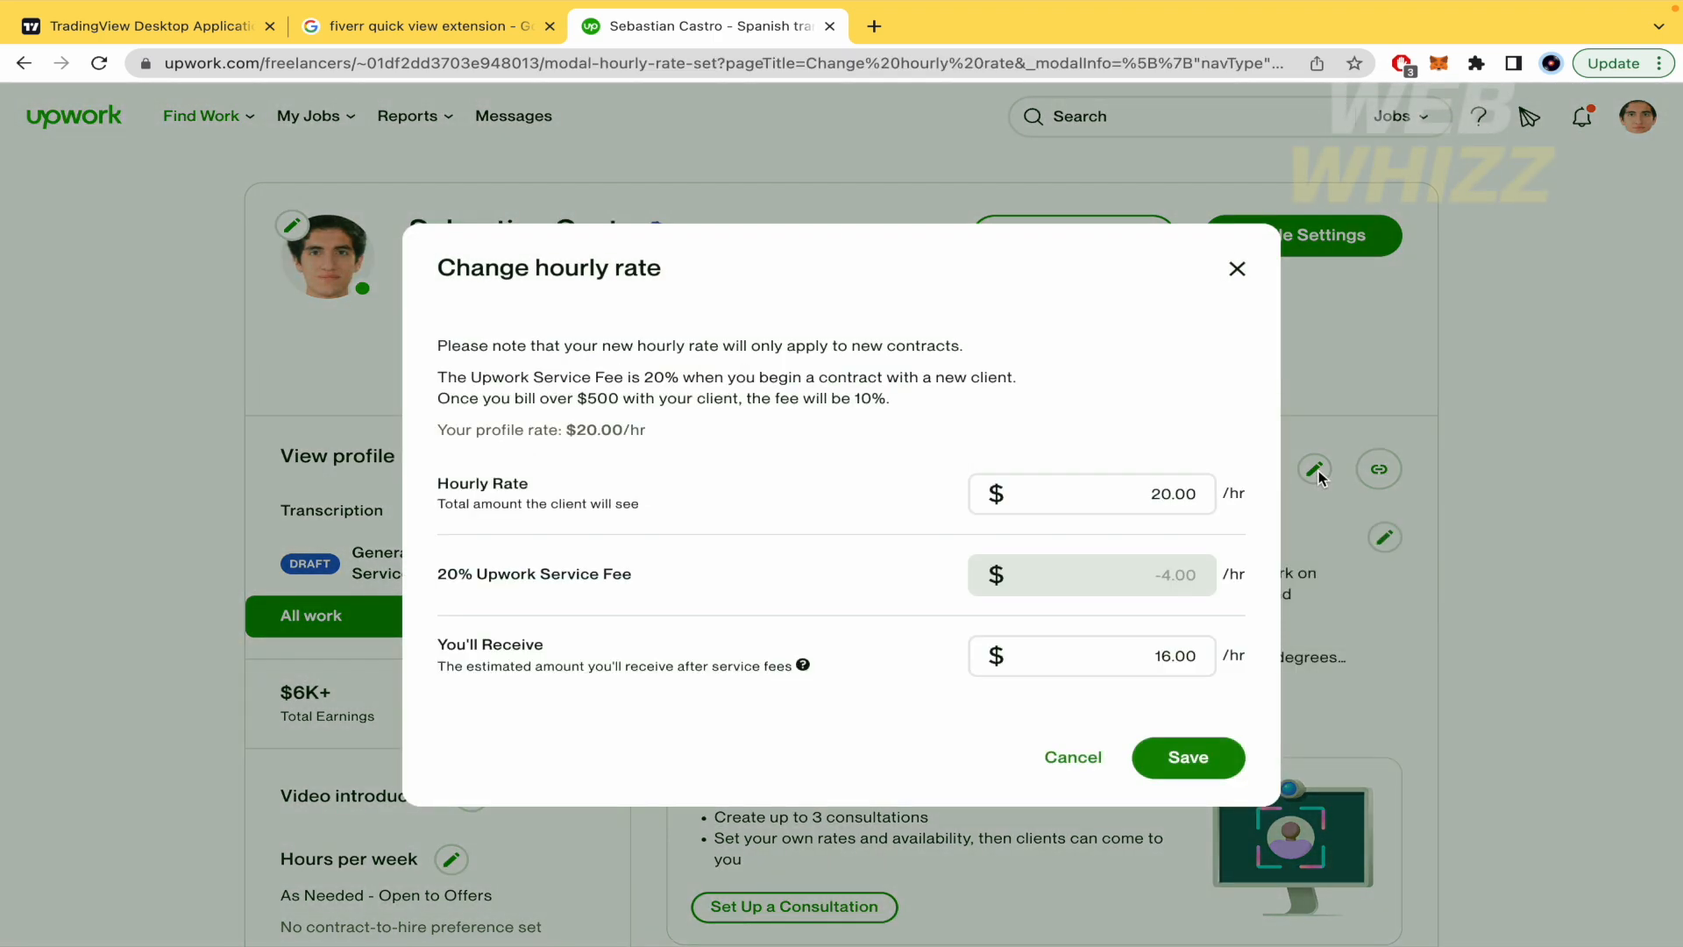
mouse_move(840, 421)
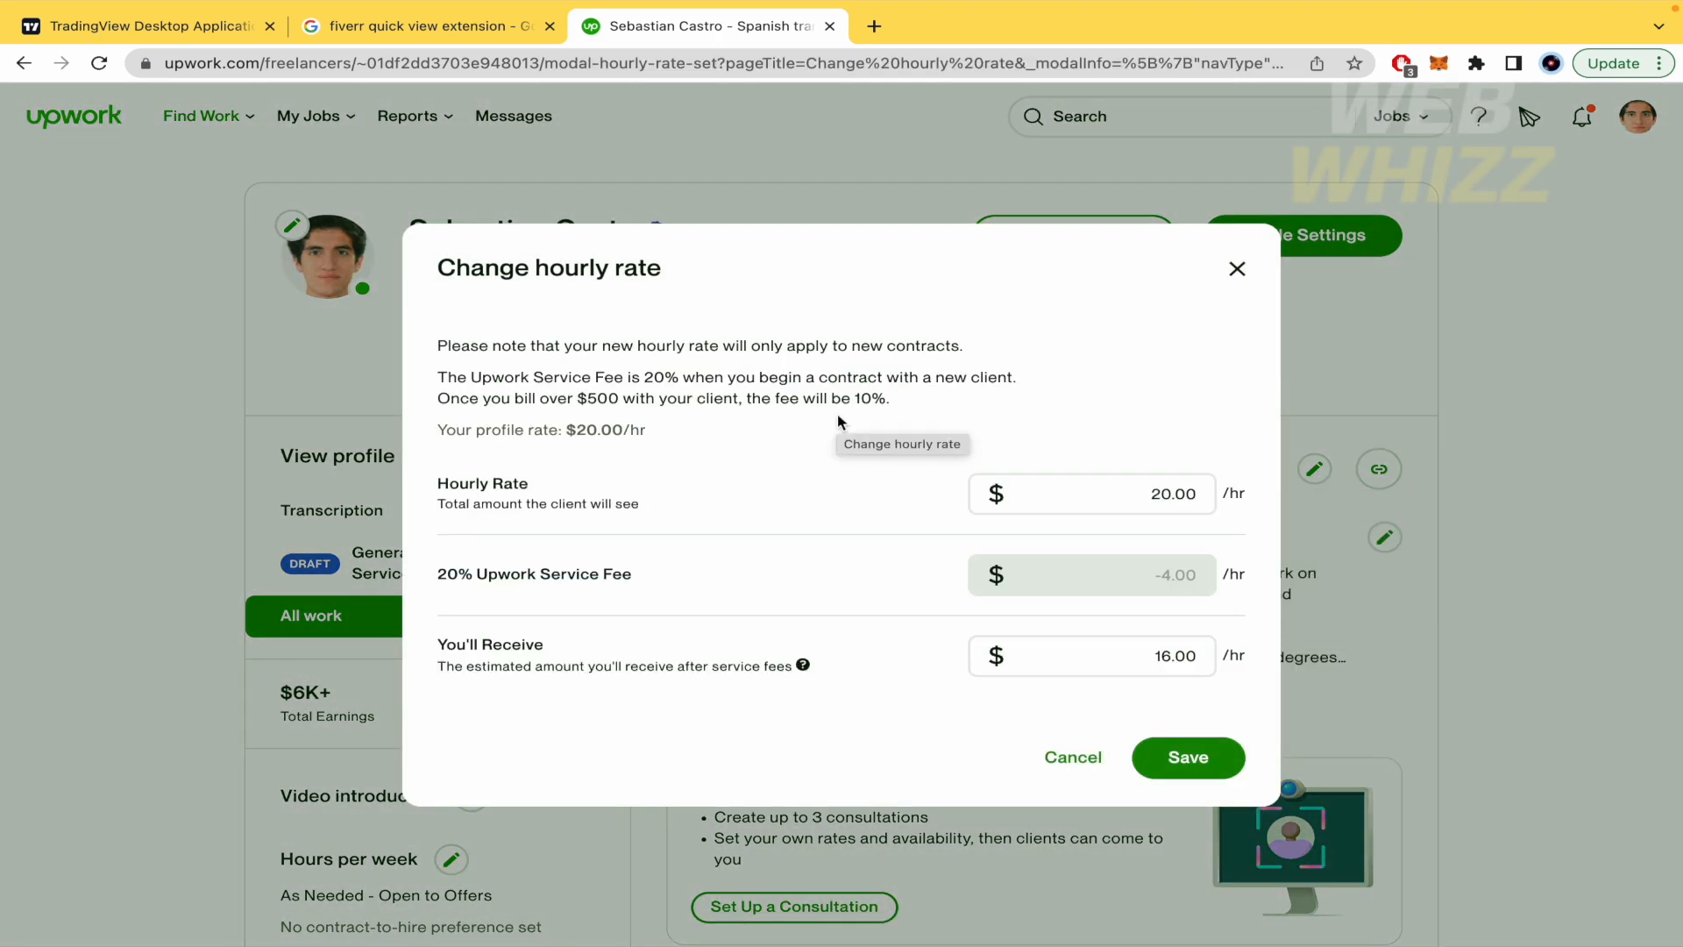
mouse_move(602, 380)
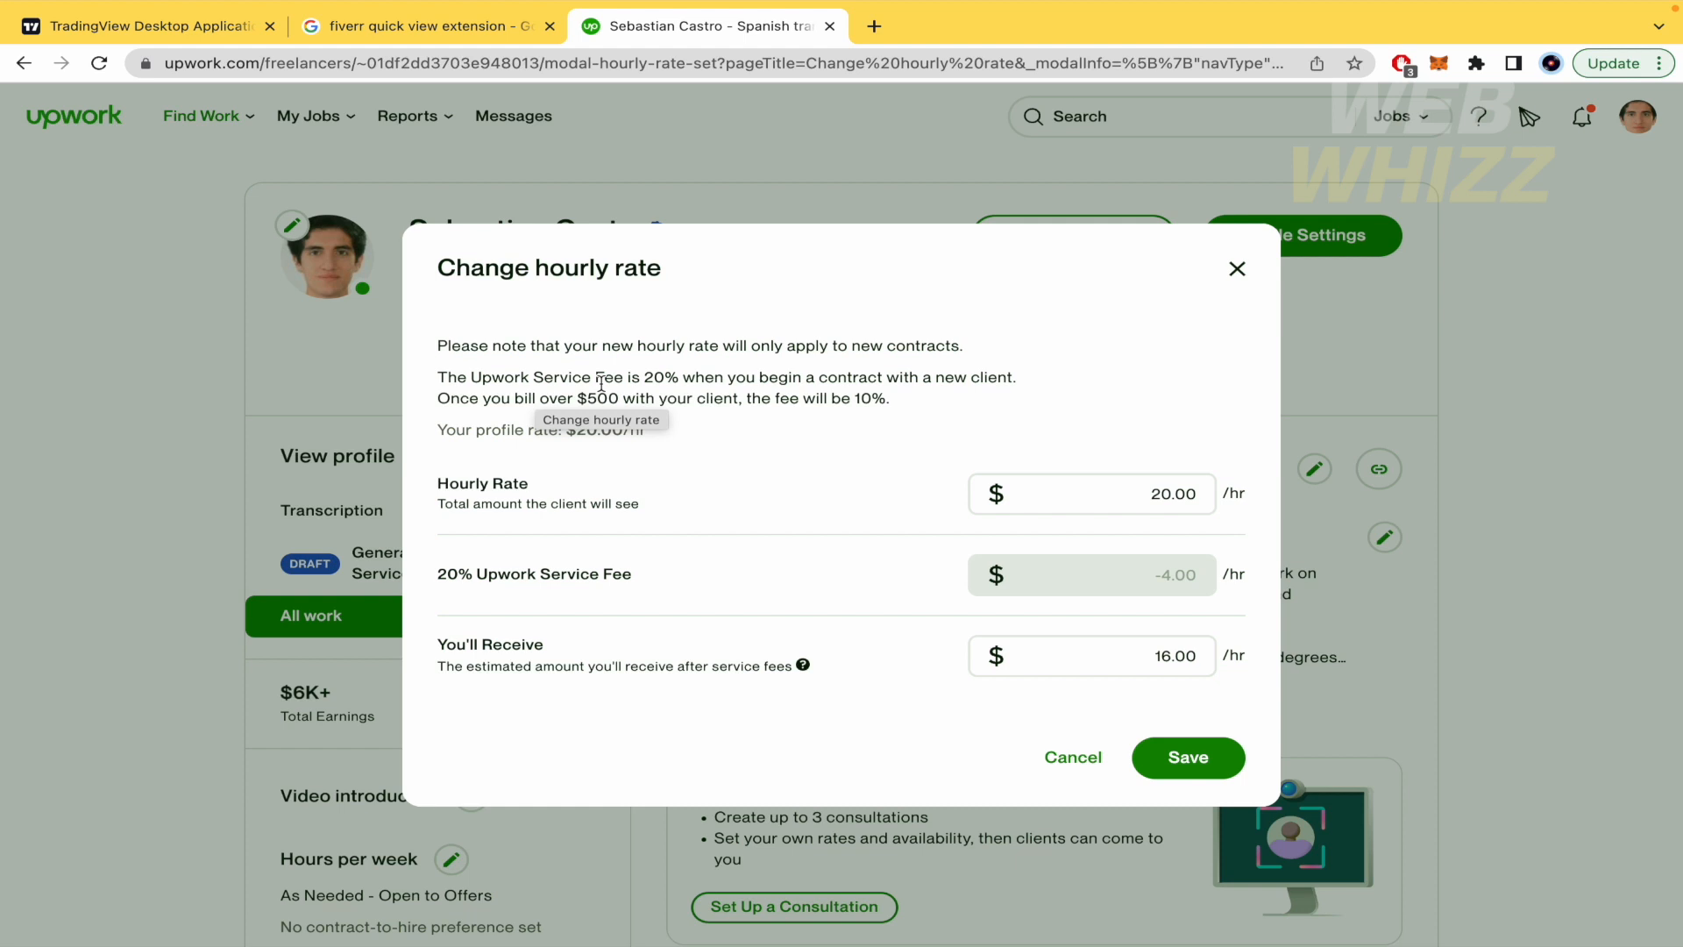
mouse_move(1134, 577)
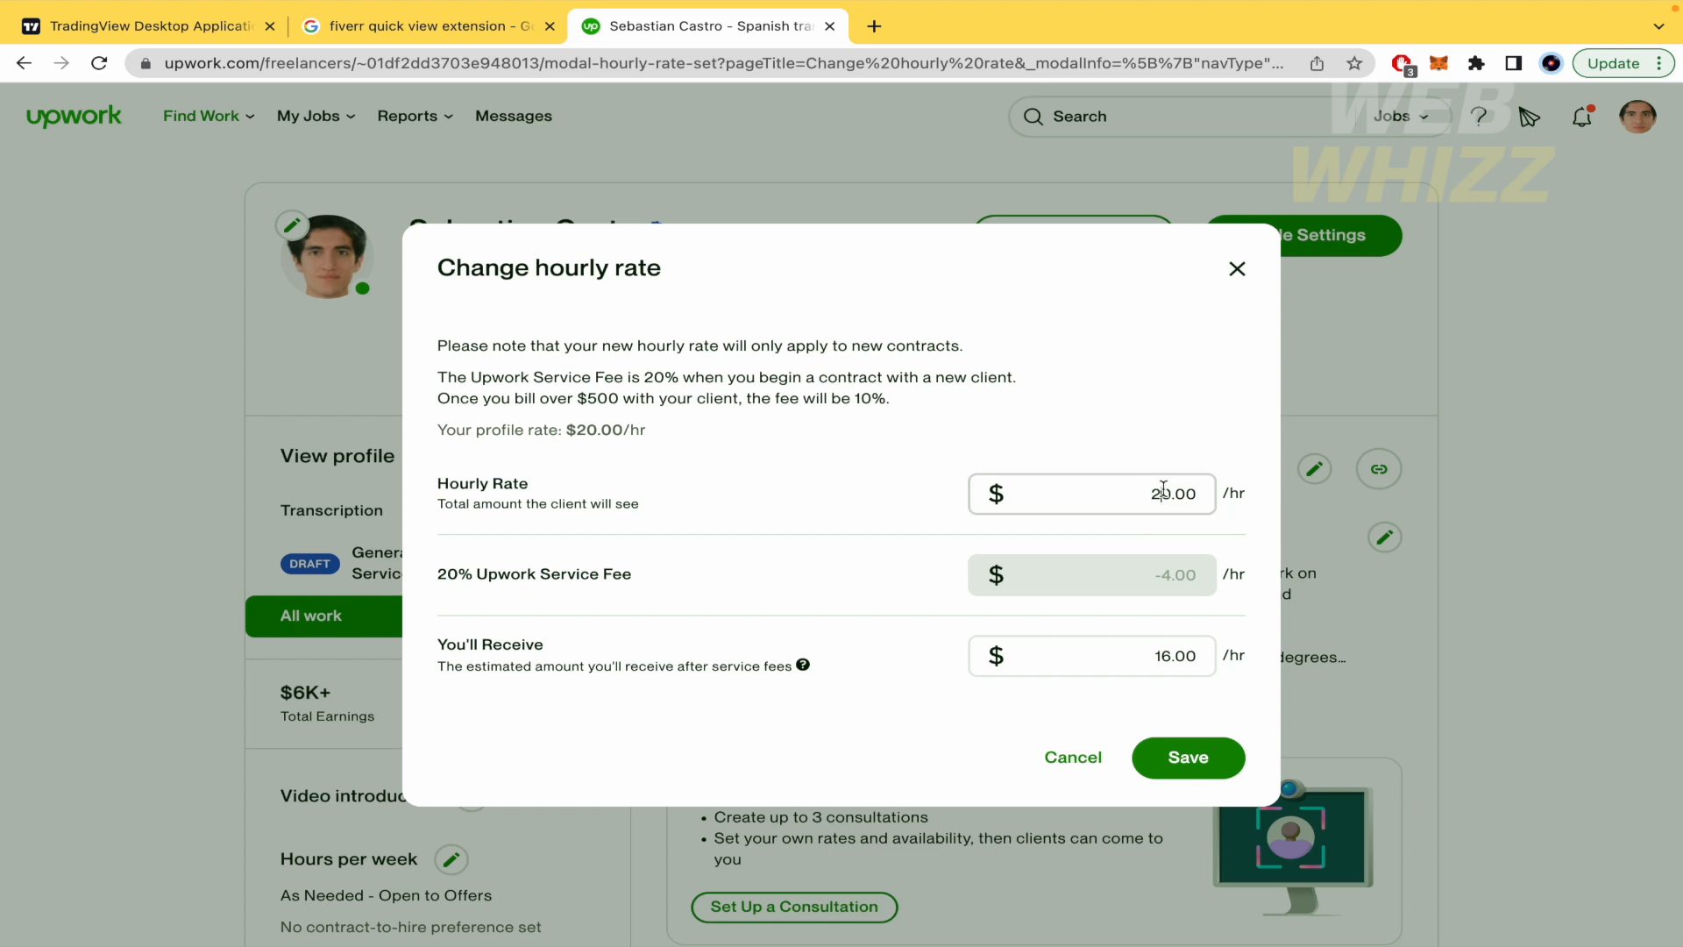
Replace the $20.00 hourly rate with $14.00 and save it to the profile
click(1093, 493)
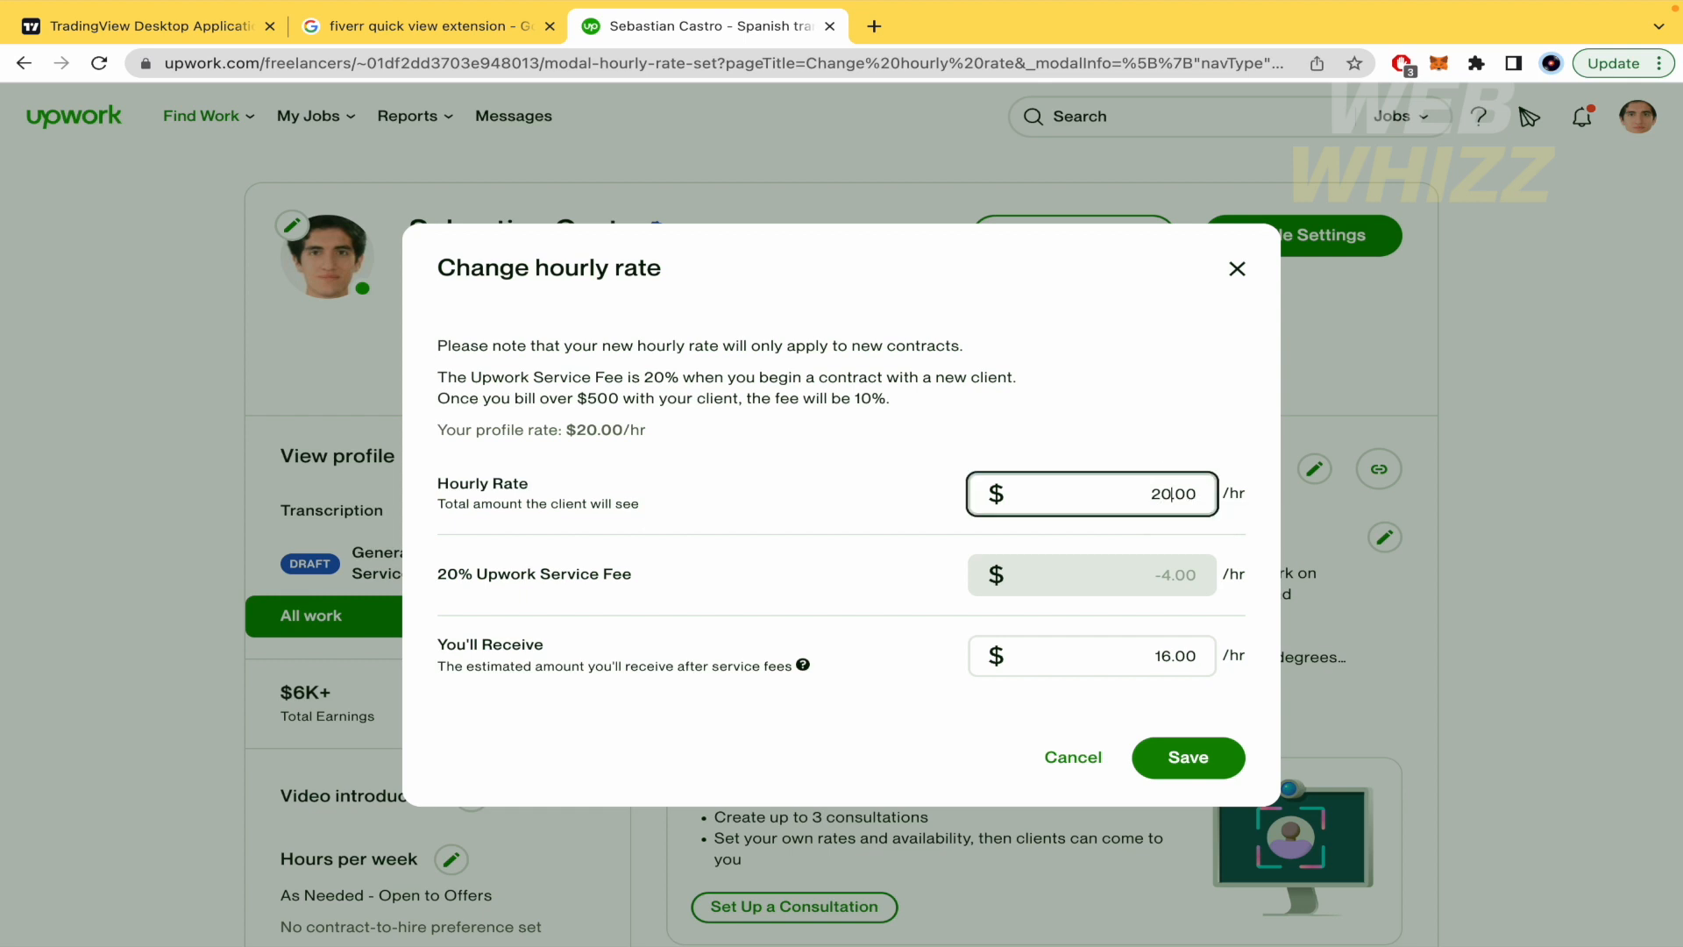
text(15.00)
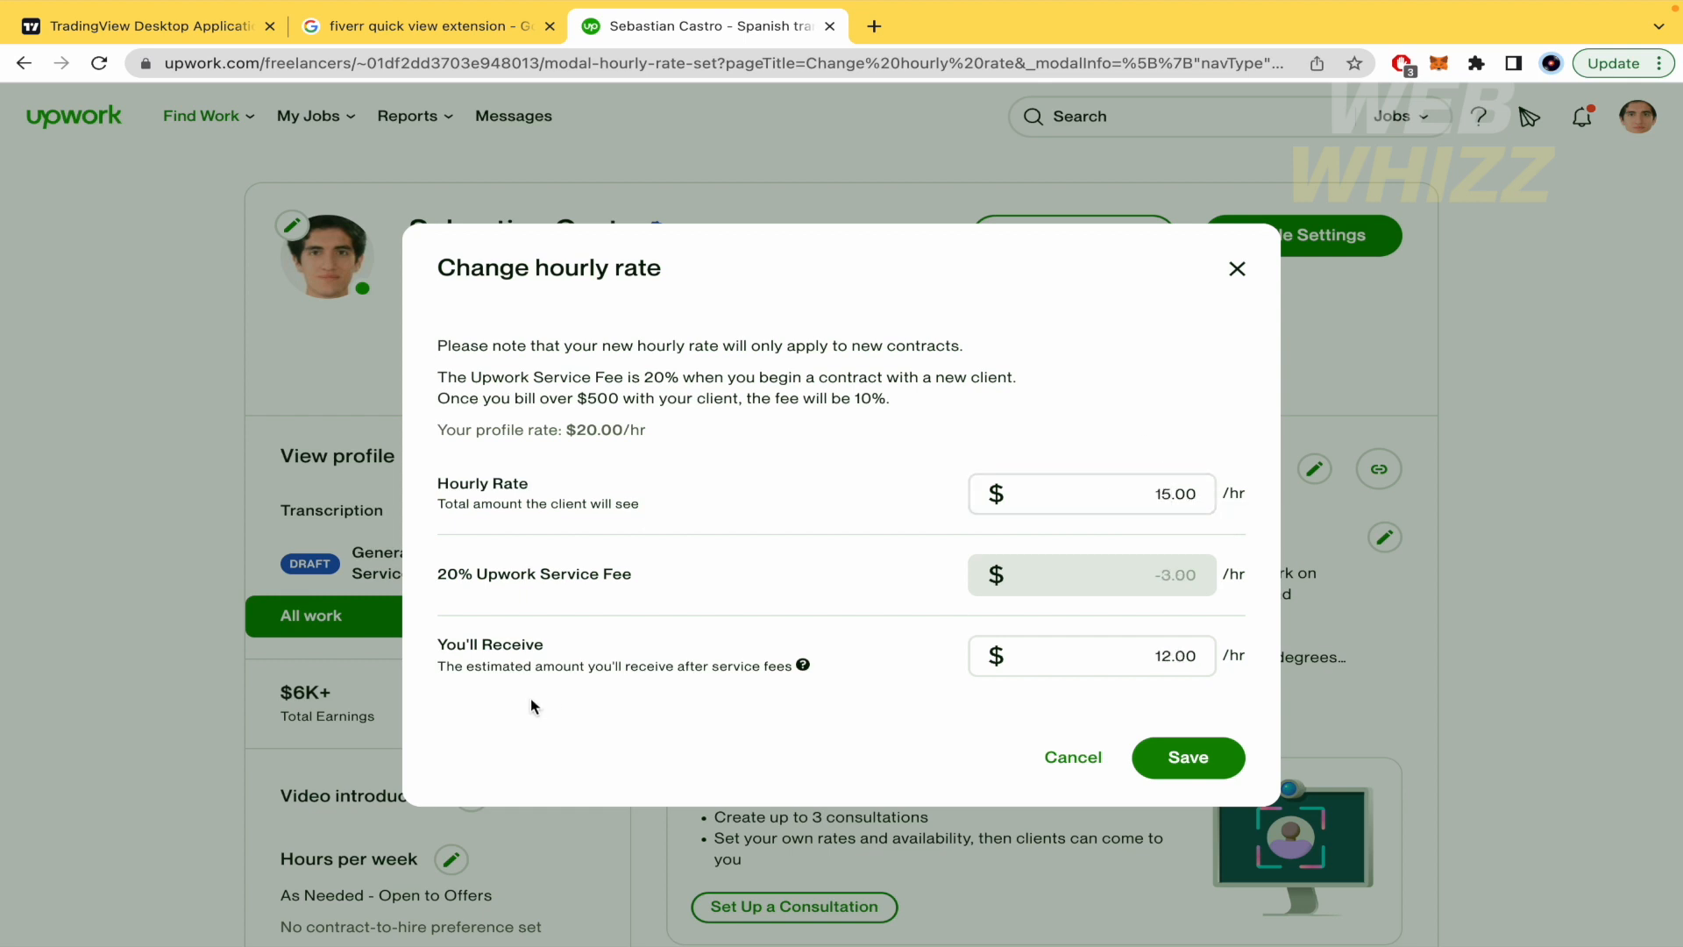
mouse_move(482, 689)
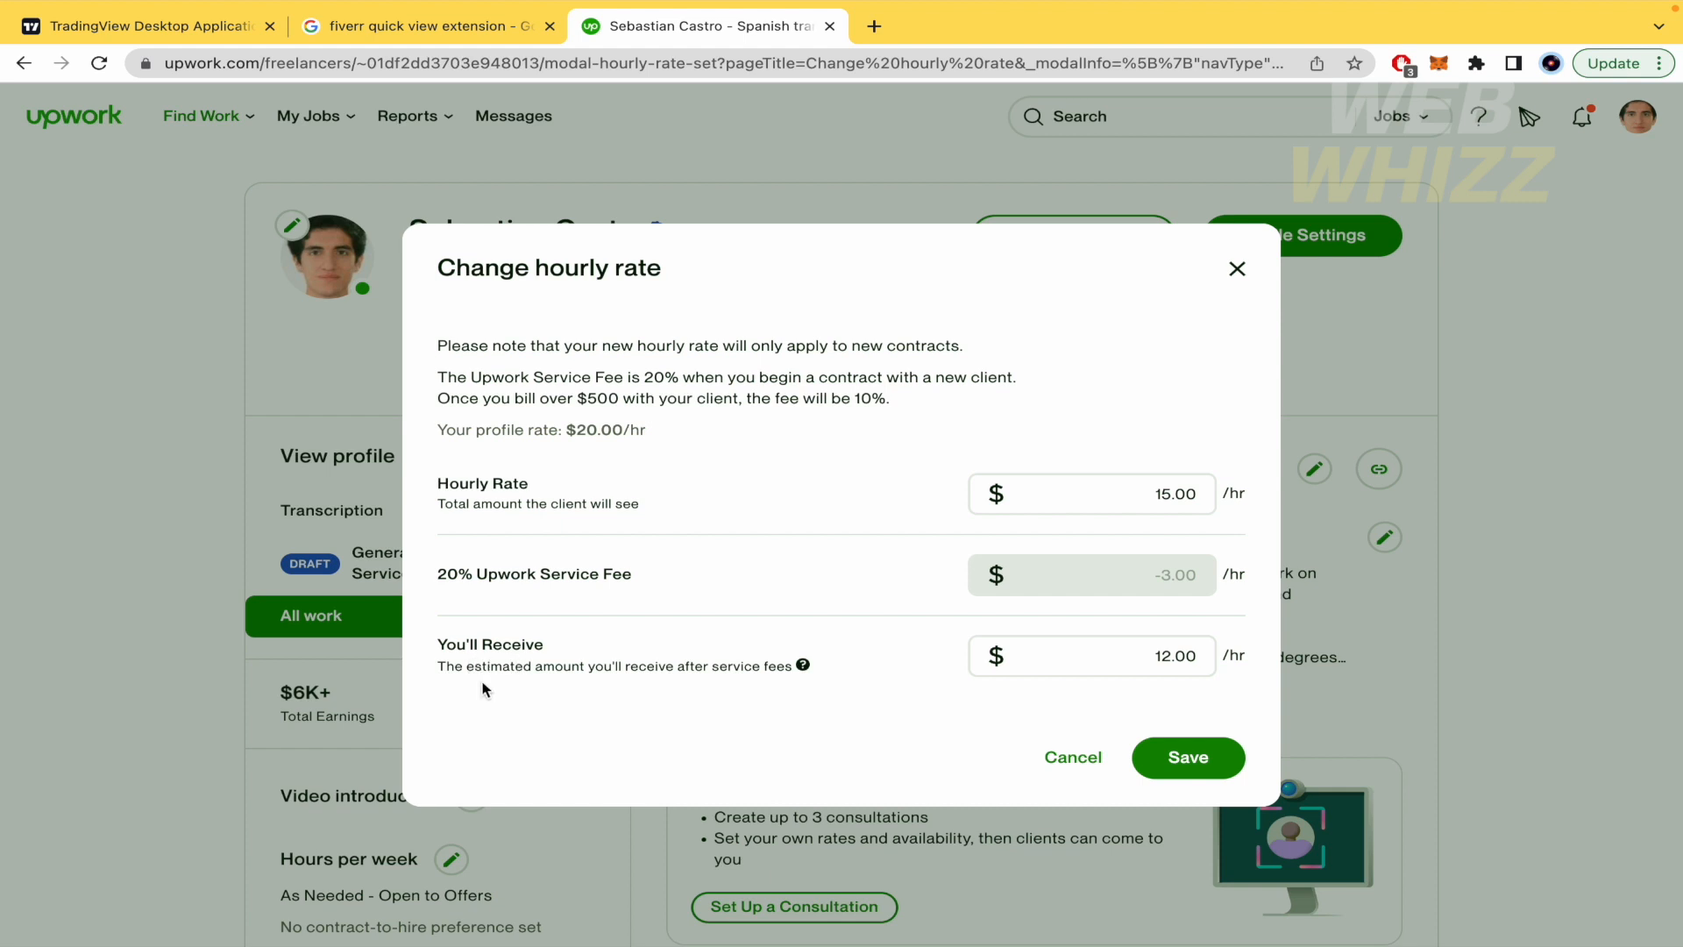
mouse_move(677, 668)
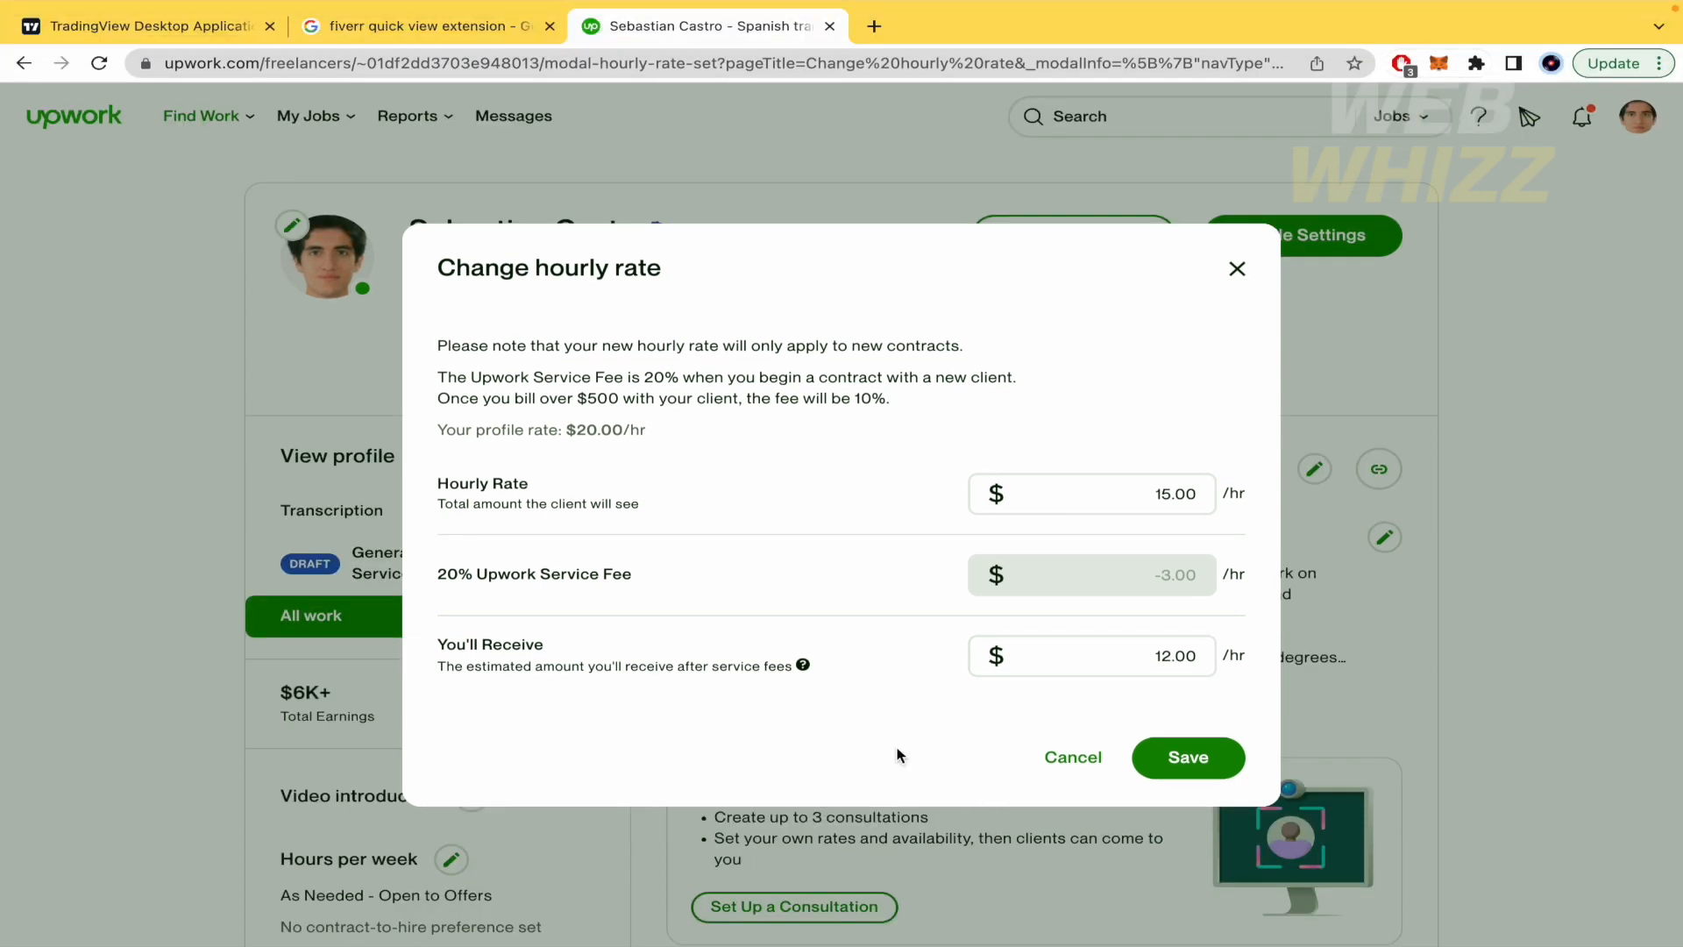
mouse_move(947, 505)
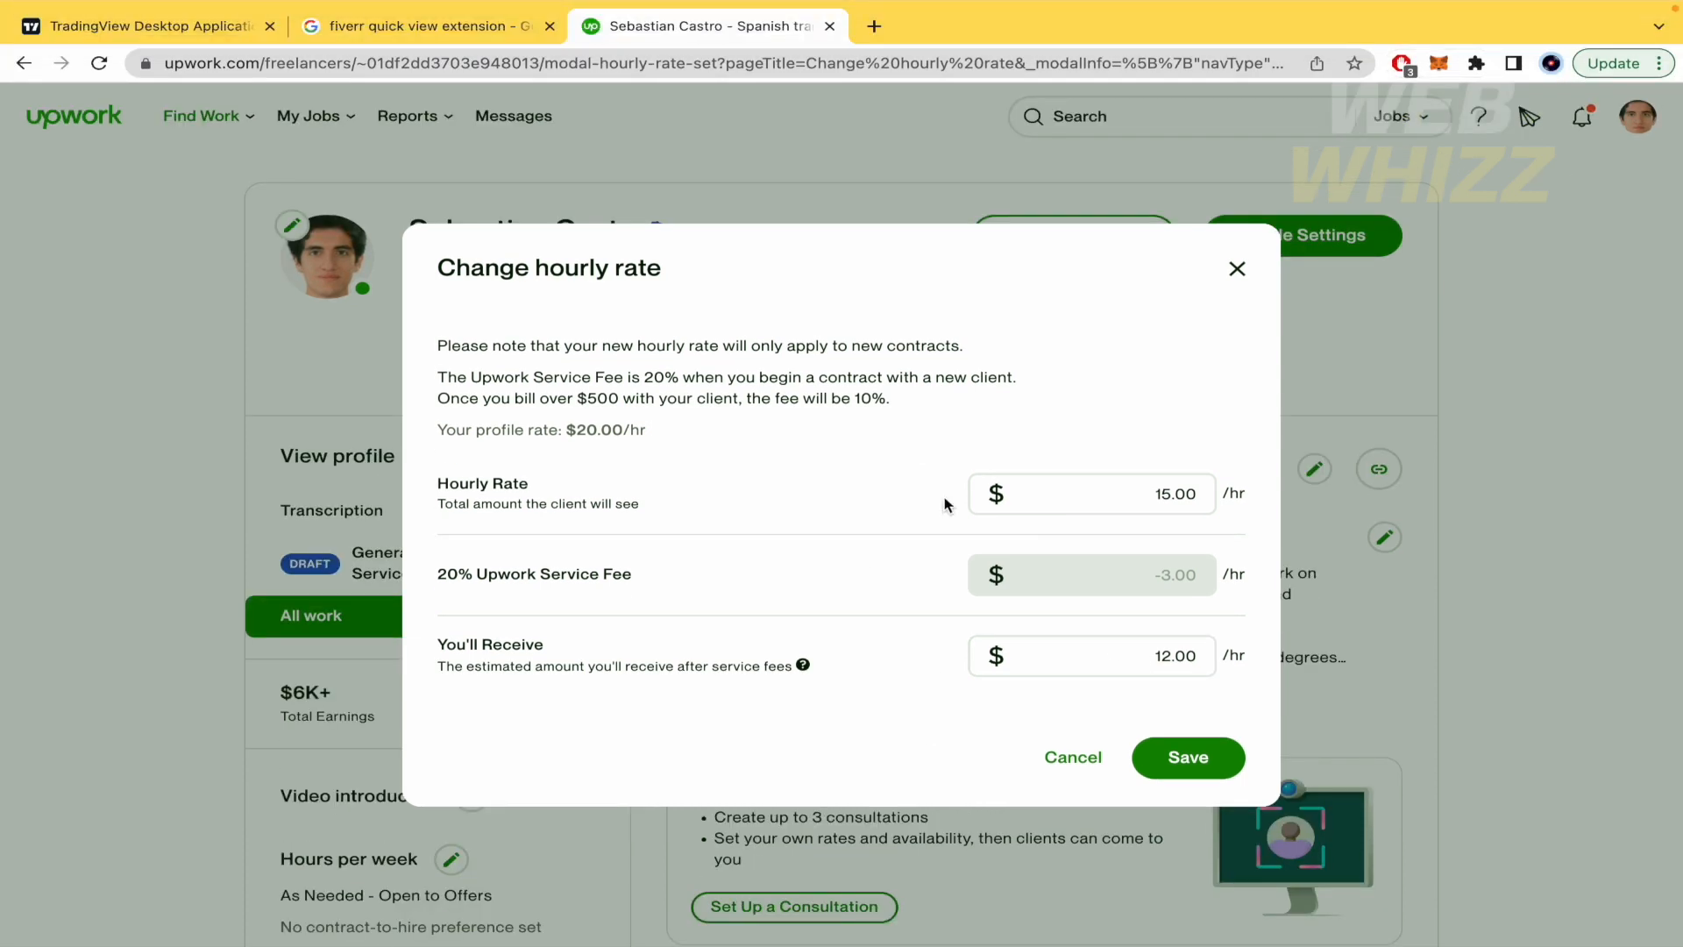
mouse_move(657, 380)
text(14)
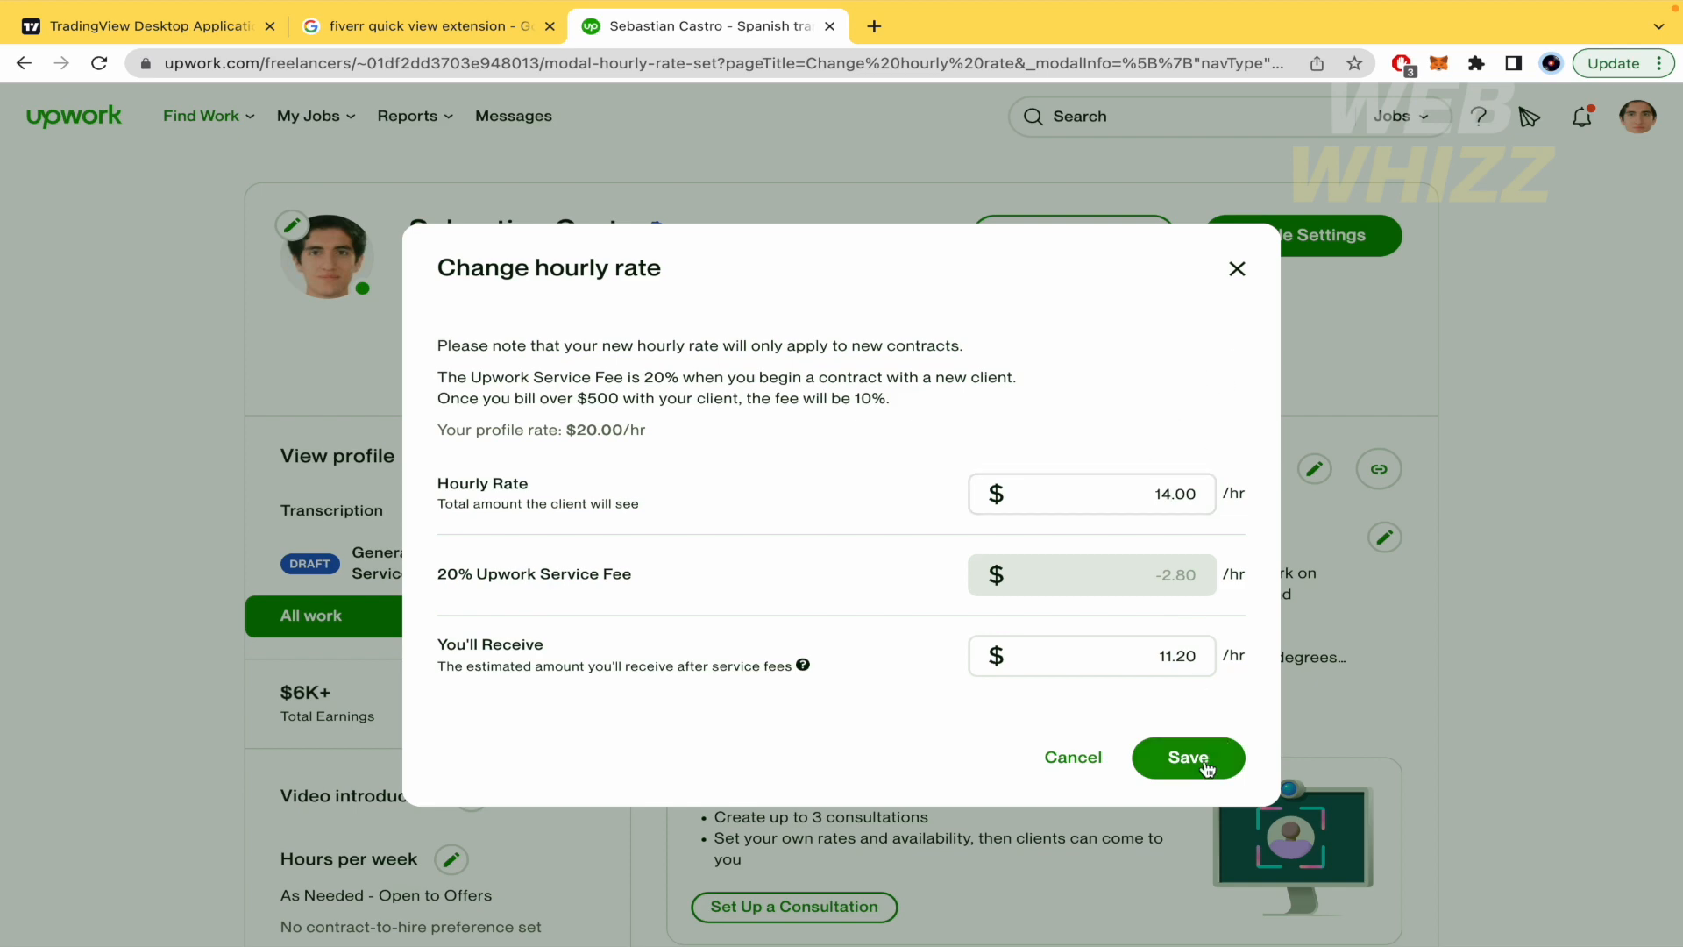
click(1187, 758)
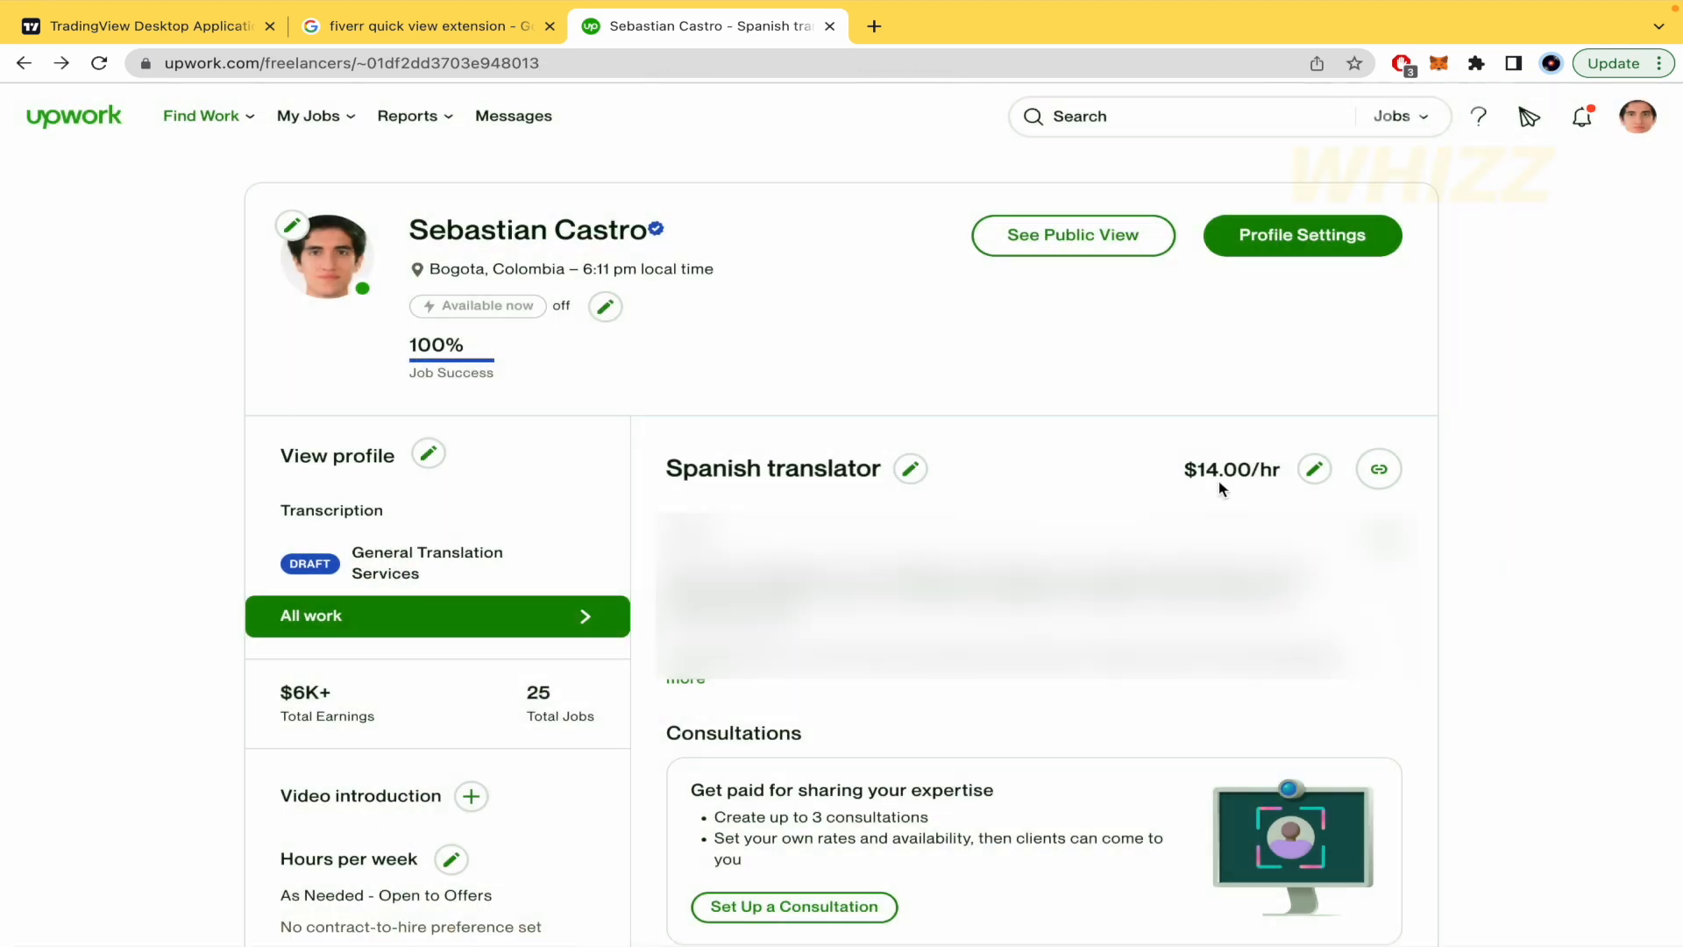